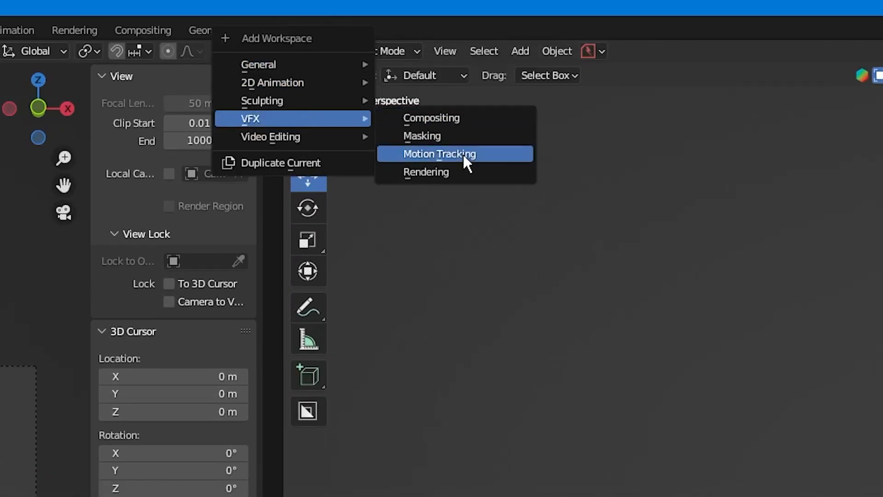
- Add a VFX > Motion Tracking workspace with the drone clip loaded in the clip editor
click(439, 153)
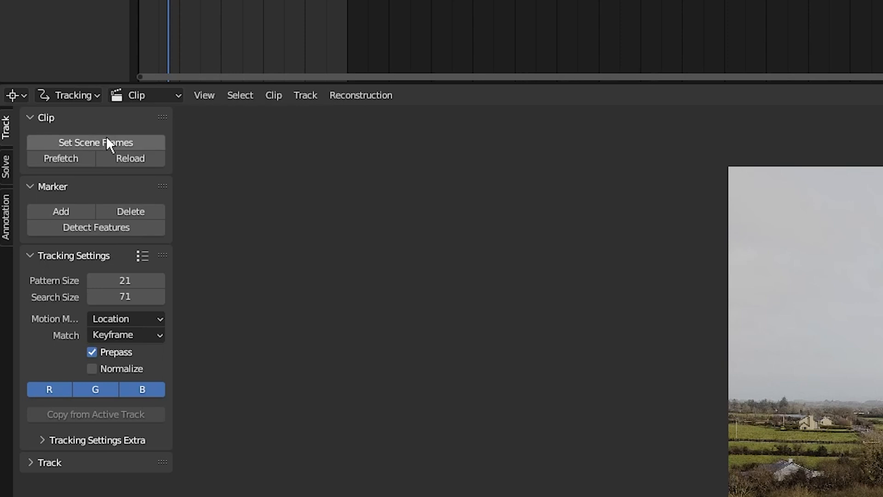
mouse_move(113, 146)
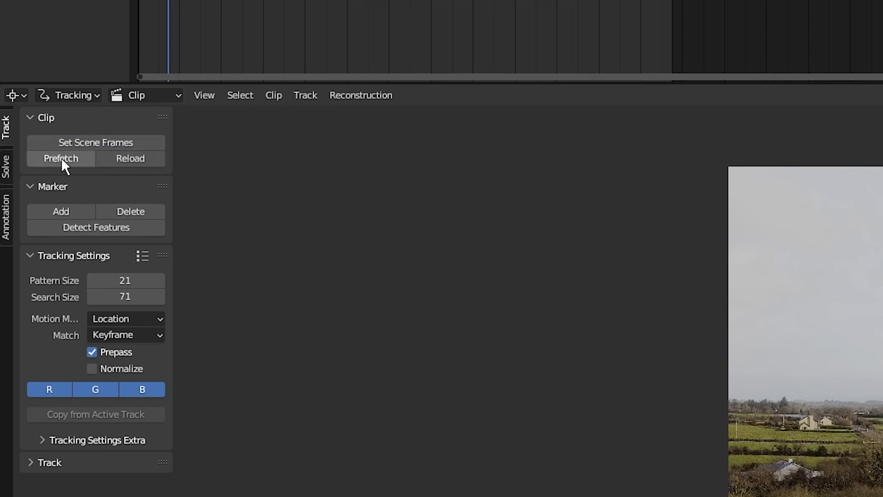
mouse_move(69, 166)
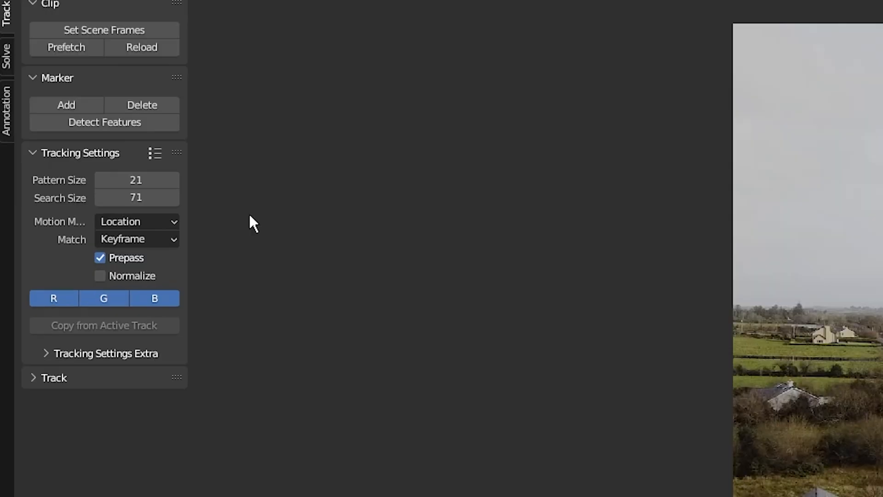
- Set Motion Model to Affine, Match to Previous frame, and enable Normalize
click(137, 220)
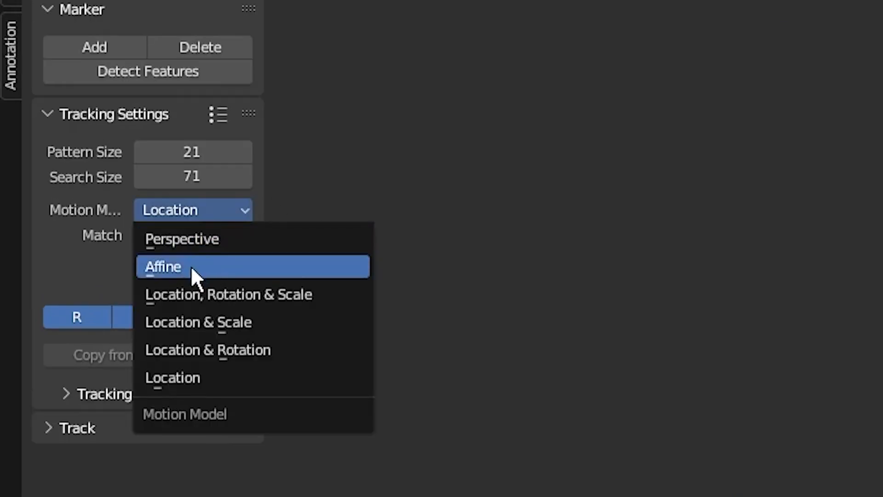
click(162, 266)
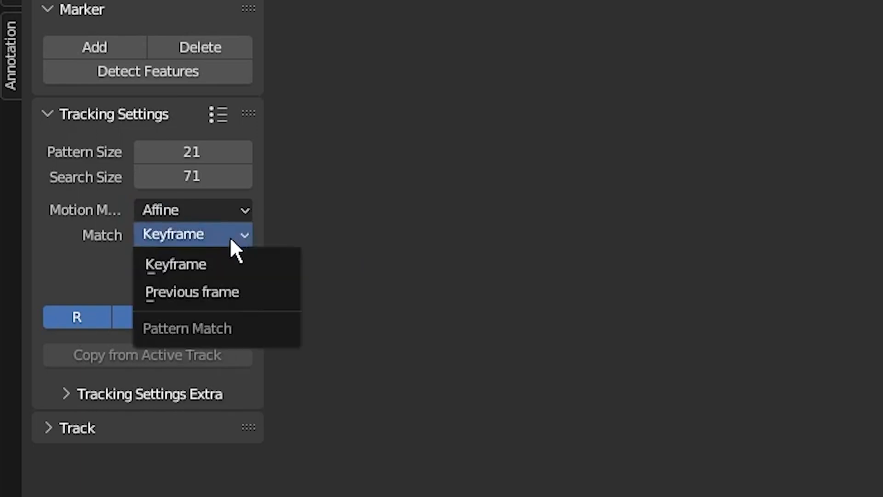
click(191, 291)
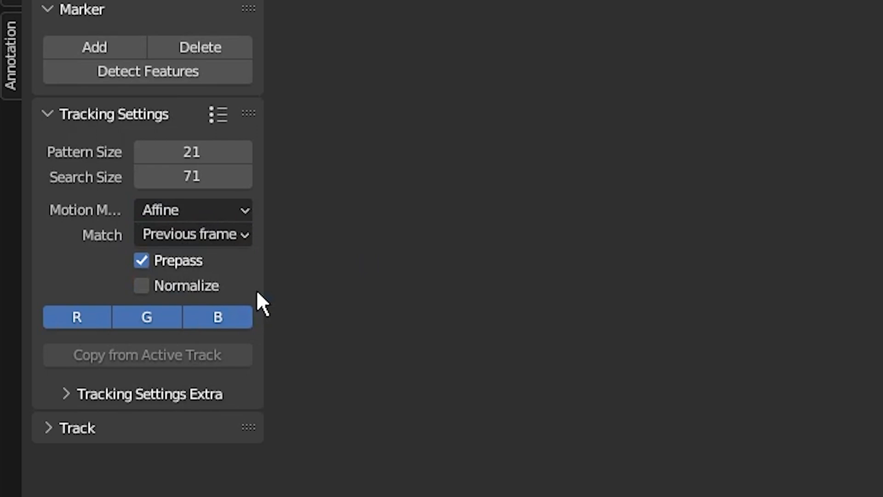
click(141, 286)
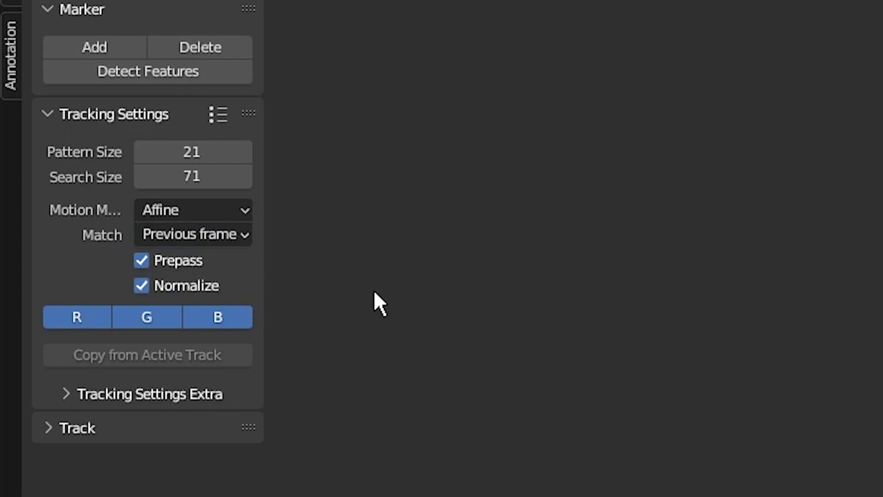
mouse_move(492, 397)
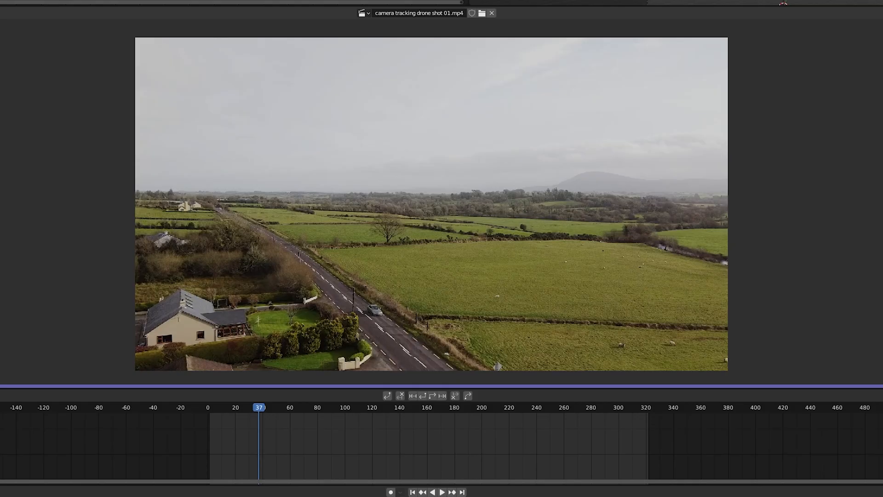
mouse_move(45, 233)
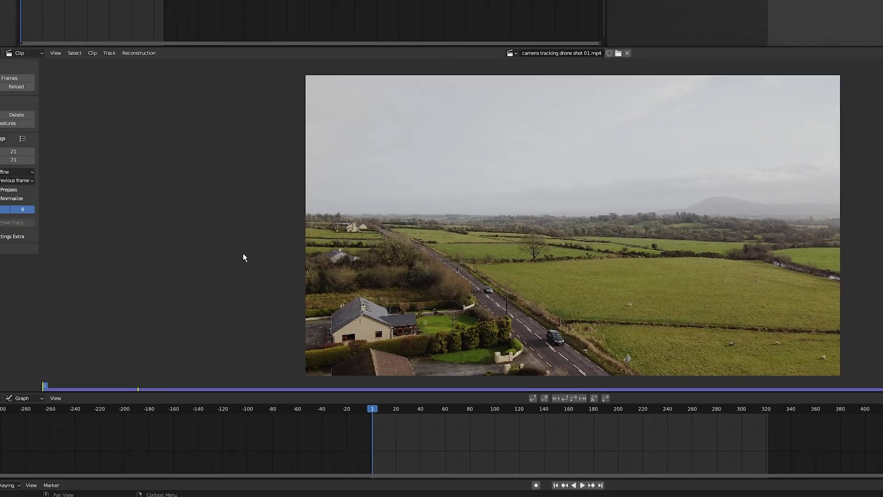
- Run Detect Features on frame 1 to scatter tracking markers over the footage
click(48, 131)
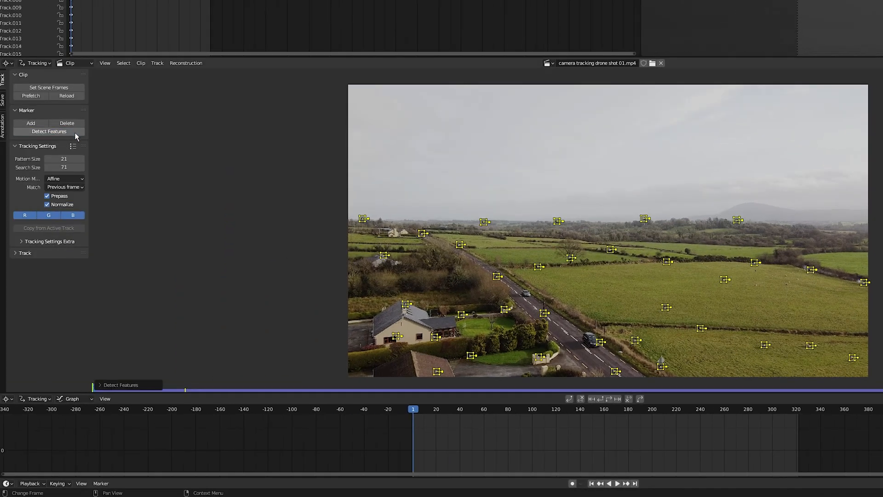
mouse_move(183, 182)
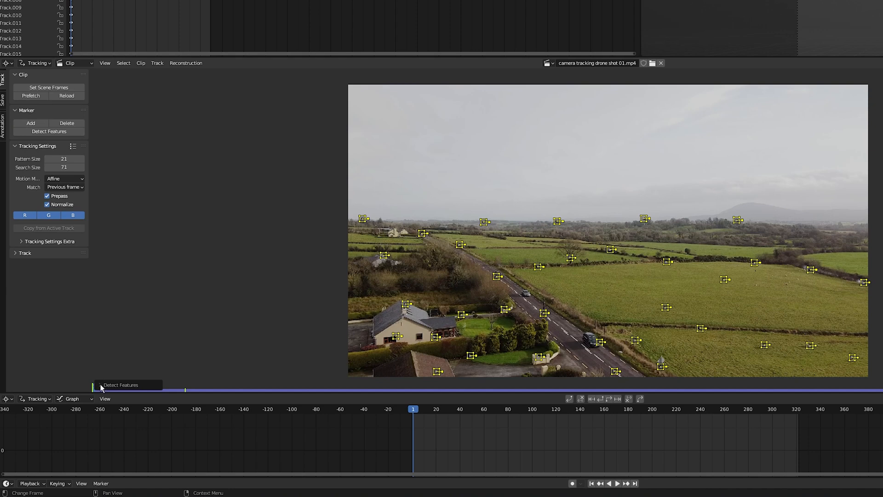
mouse_move(101, 386)
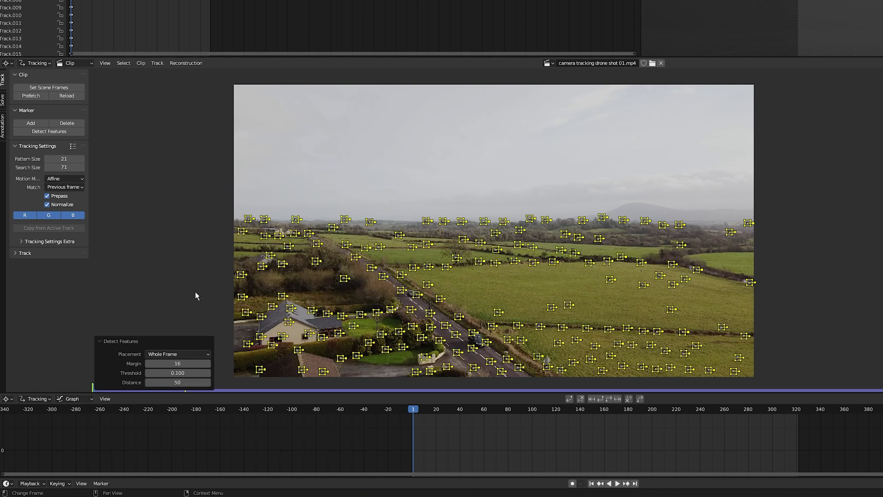
mouse_move(177, 363)
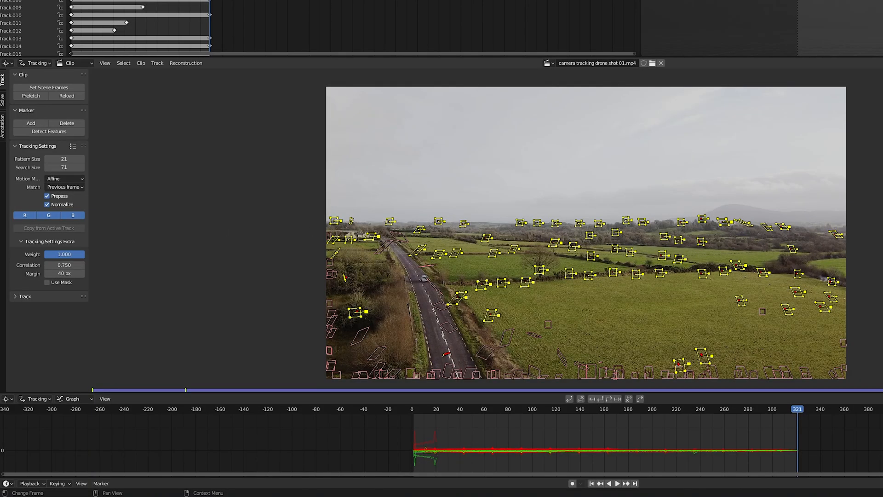
- Track the detected markers forward to the clip's end, then hide all markers
key(a)
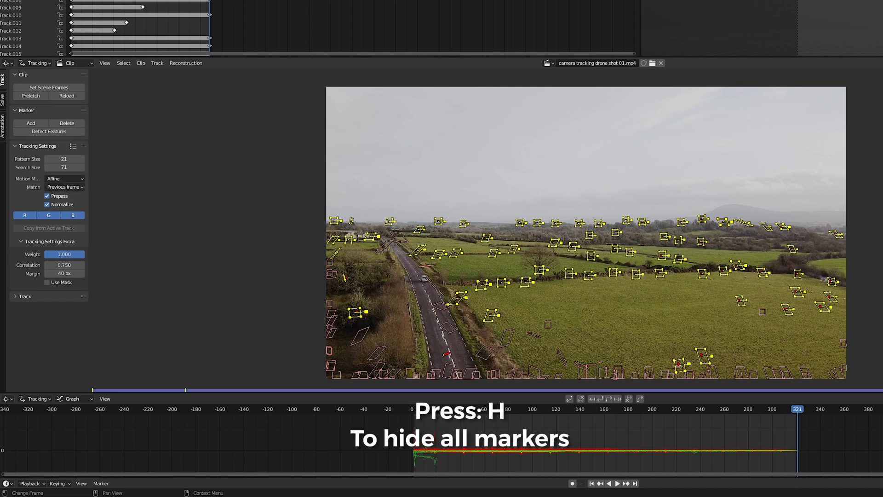
key(h)
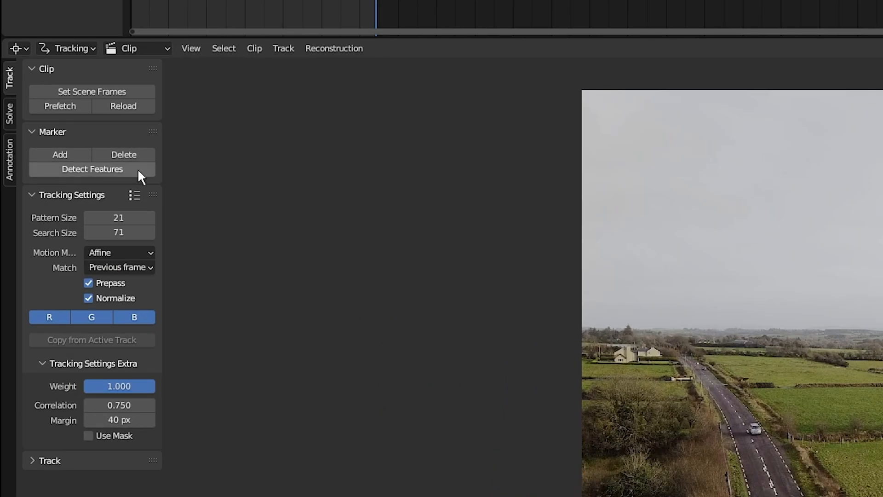
- Detect new features on the last frame, track them backwards, and scrub back to the start
click(92, 169)
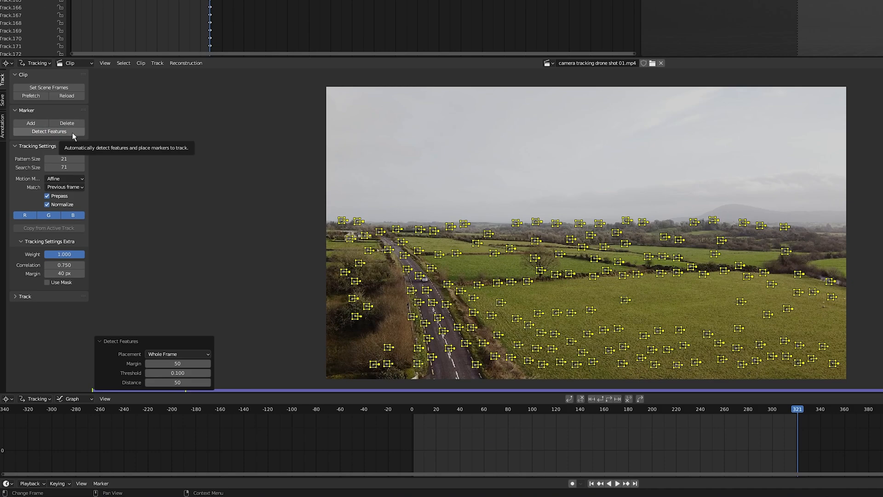
mouse_move(521, 191)
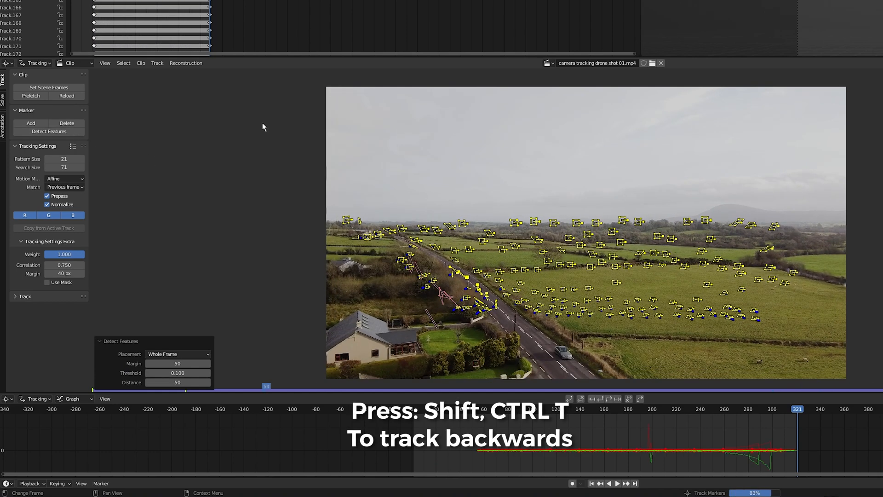
key(shift+ctrl+t)
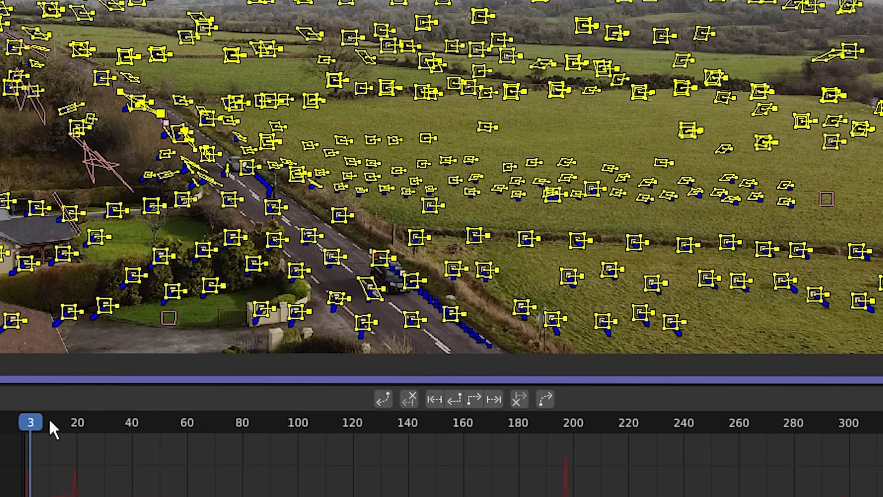
drag(30, 421, 86, 421)
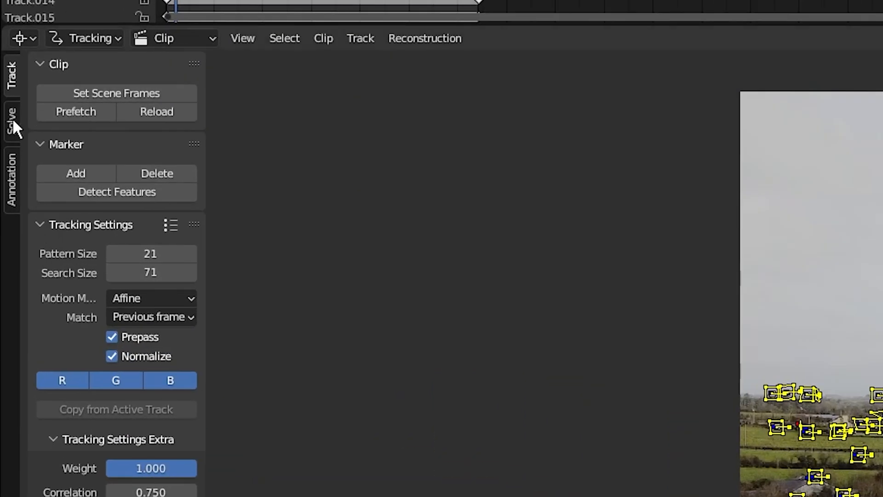
- Run Filter Tracks from the Solve tab's Clean Up panel to flag bad tracks
click(11, 121)
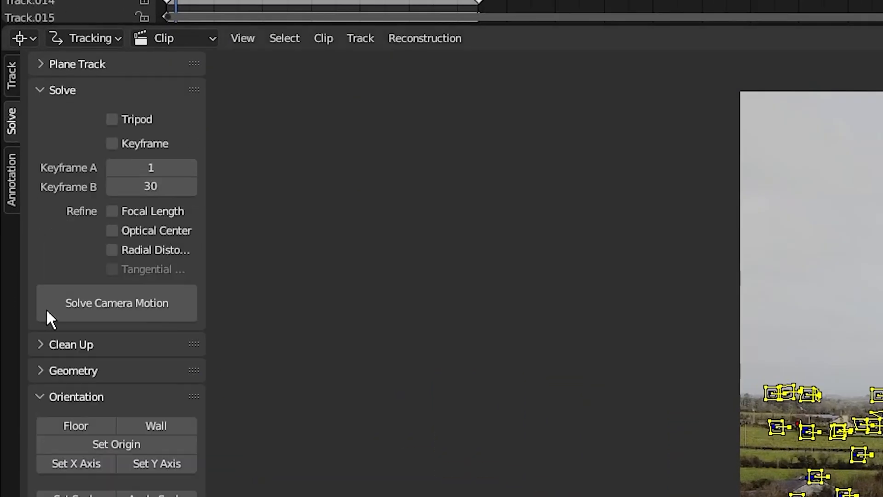
click(70, 344)
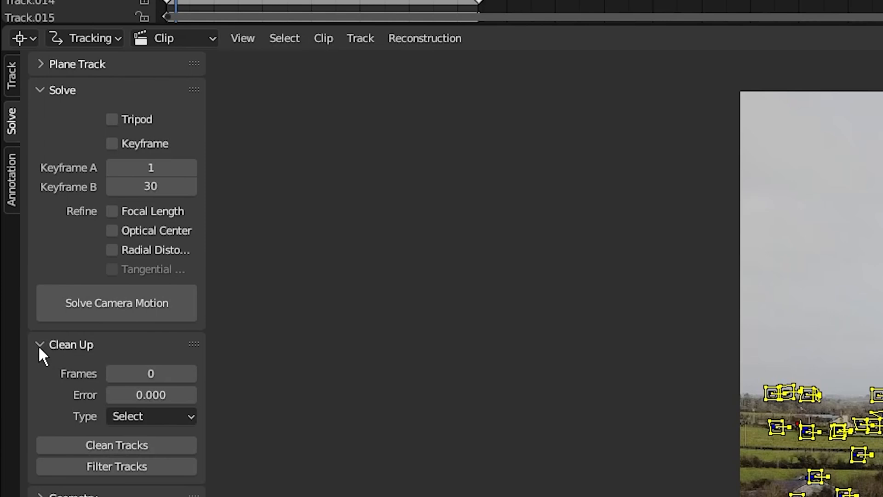
mouse_move(29, 362)
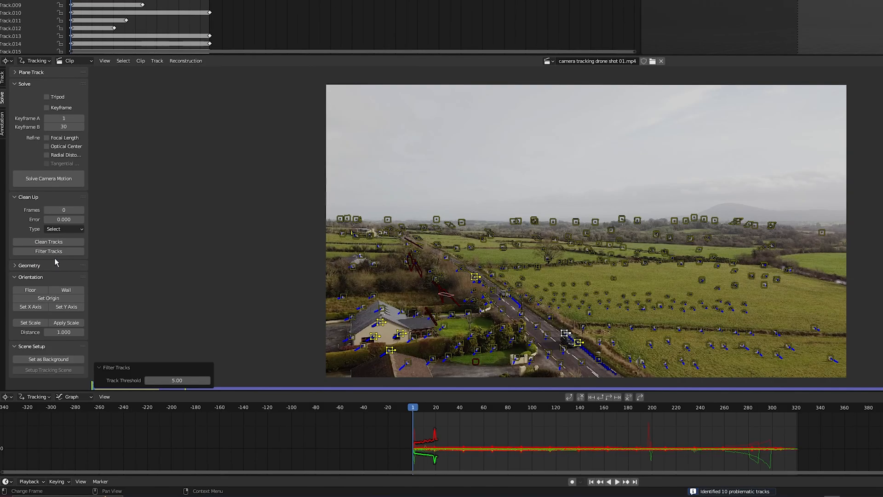
mouse_move(516, 240)
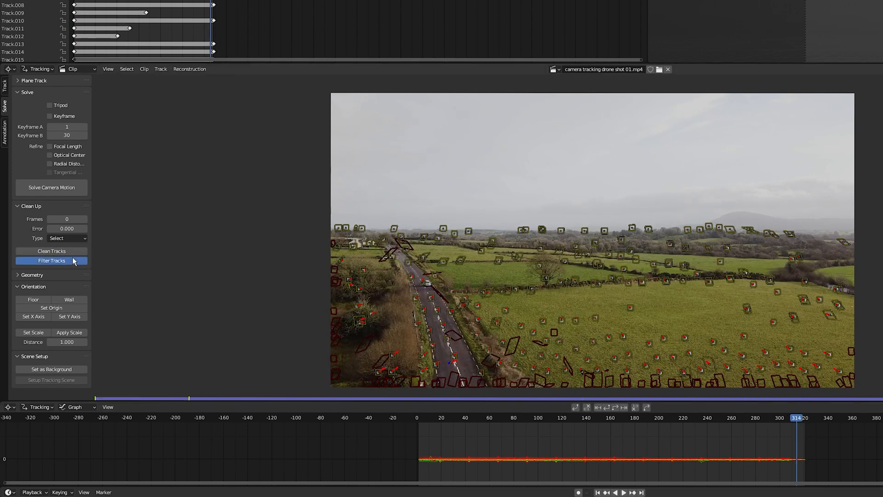
click(51, 260)
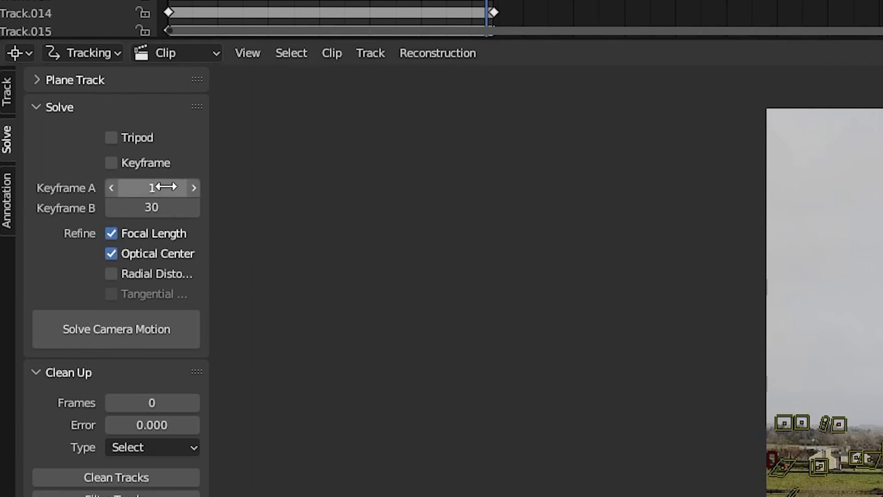
- Set the camera solve's Keyframe A to frame 100
text(100)
click(152, 207)
text(180)
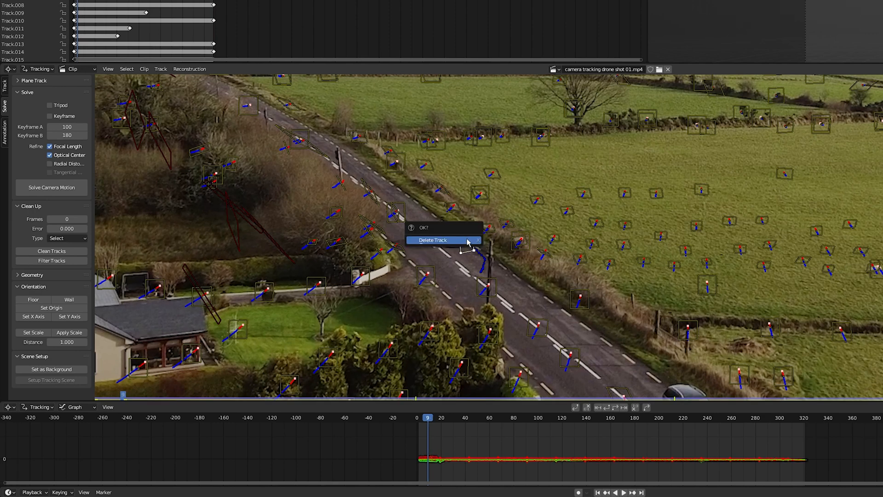
- Confirm Delete Track to remove the flagged tracking markers
click(432, 240)
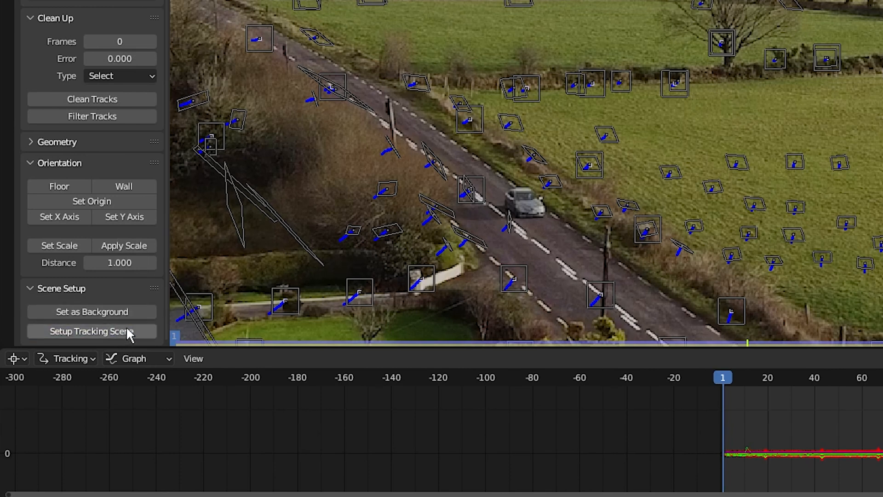
- Run Setup Tracking Scene so the 3D view shows footage through the solved camera
click(91, 331)
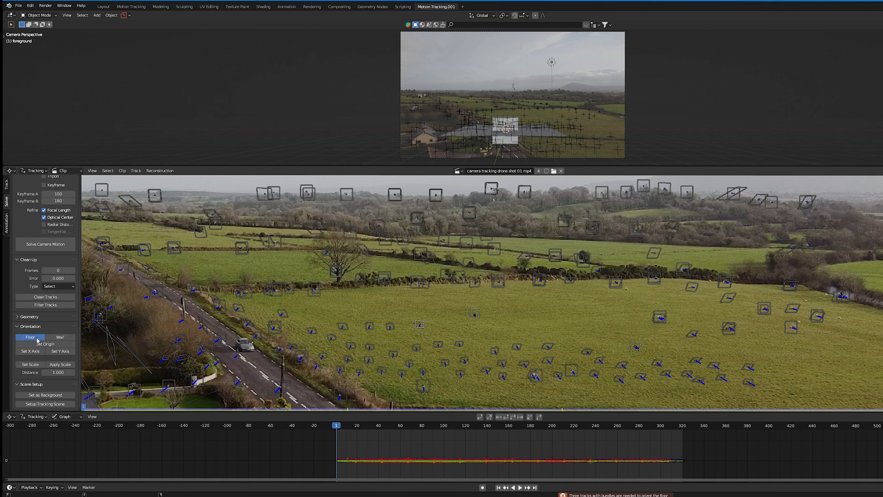
- Align the floor to the selected tracks and place the scene origin at a track
click(30, 337)
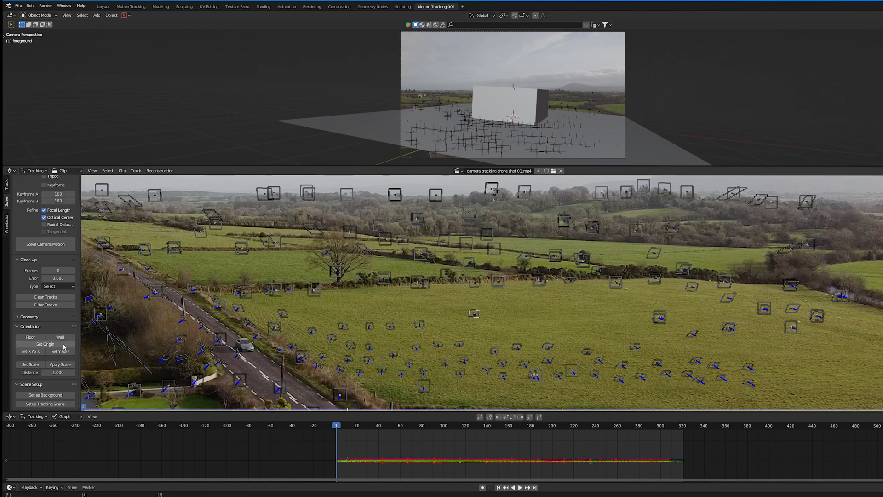
click(45, 344)
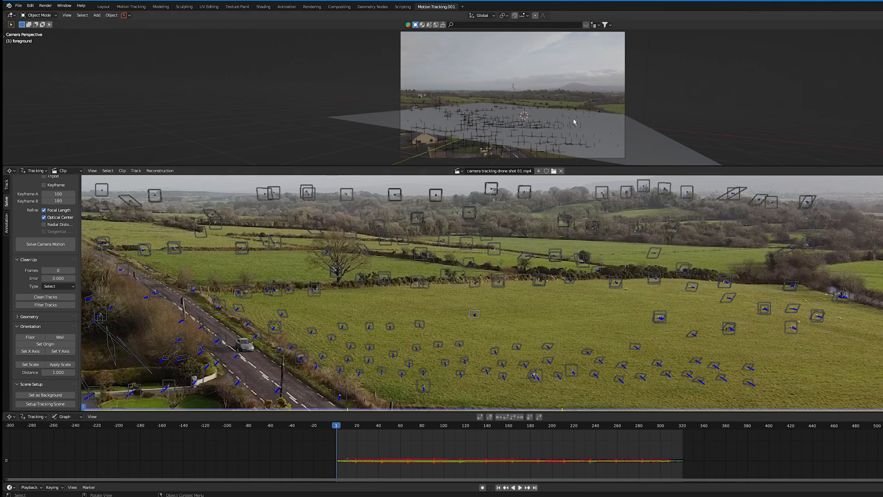
click(574, 119)
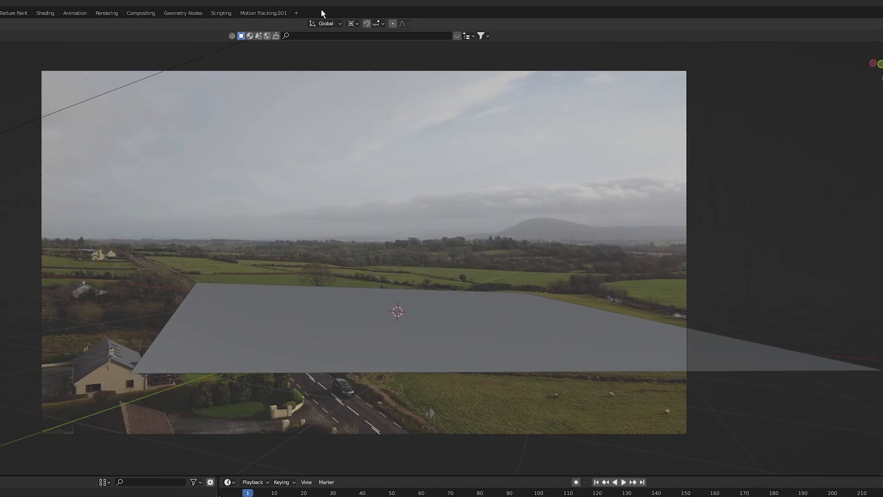
- Rotate the tracked camera around Z so the ground plane matches the footage's fields
click(351, 23)
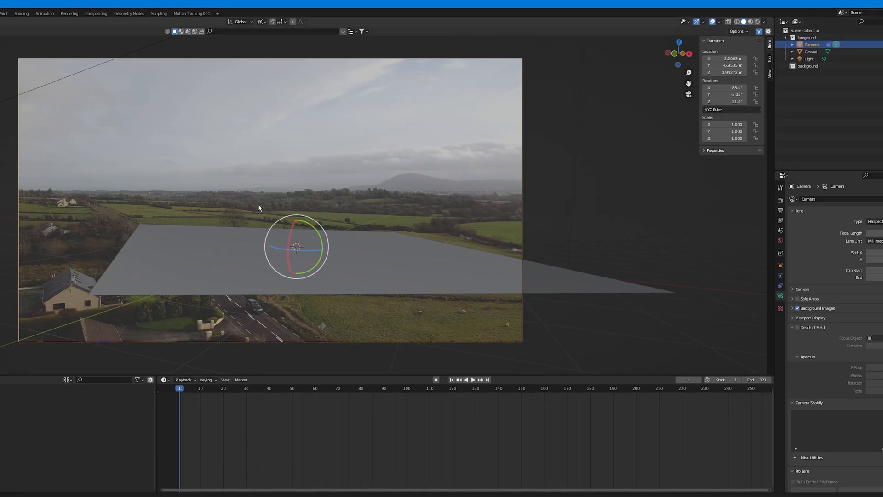
mouse_move(298, 248)
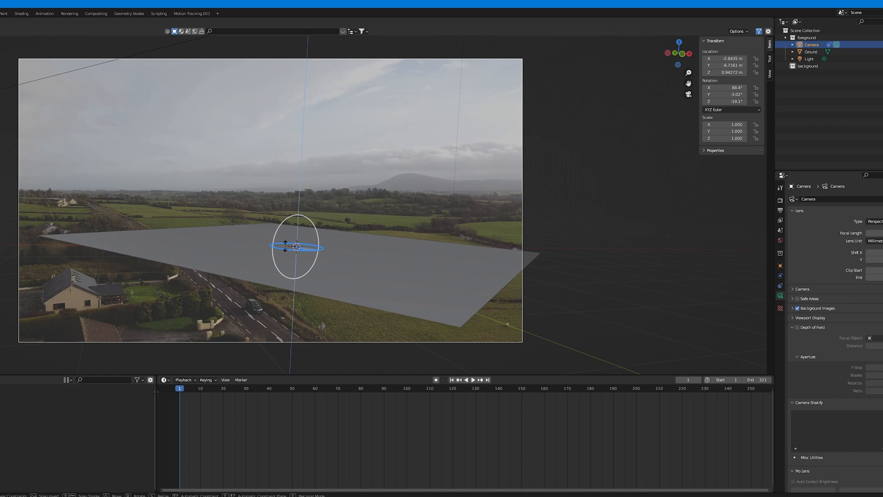
drag(316, 248, 293, 247)
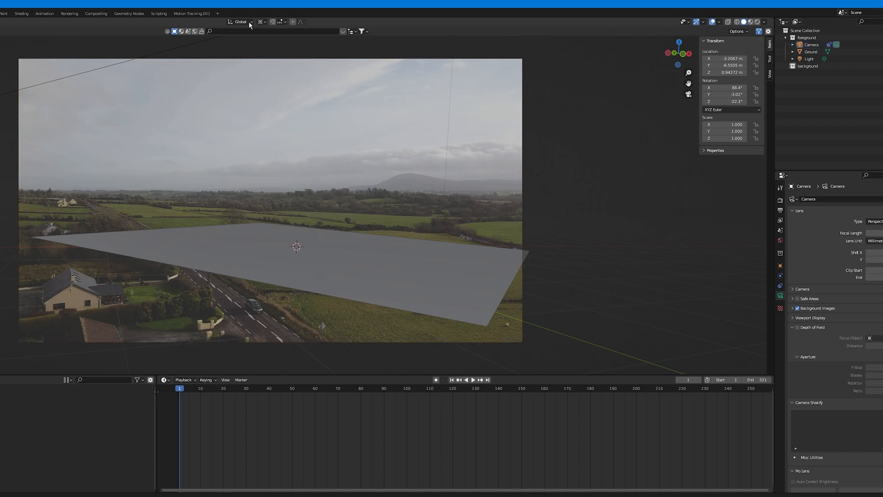
click(260, 22)
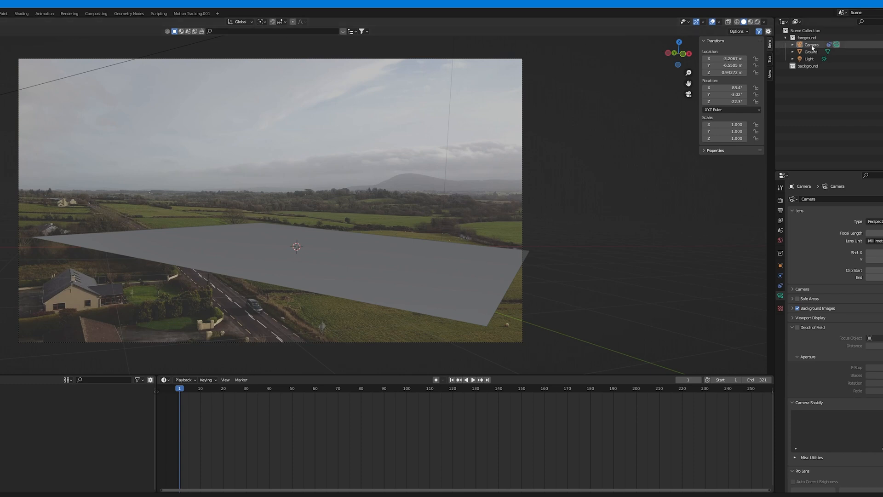
- Shrink the Ground plane and move it onto the field
click(810, 51)
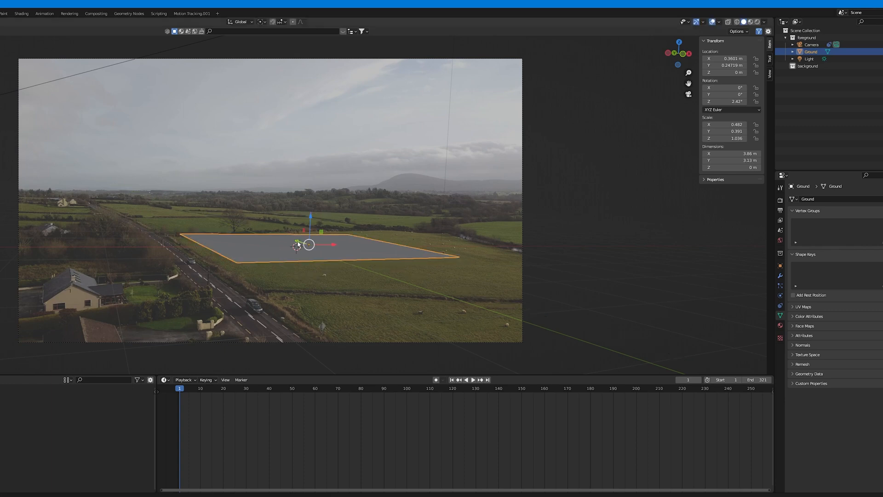
drag(306, 245, 321, 248)
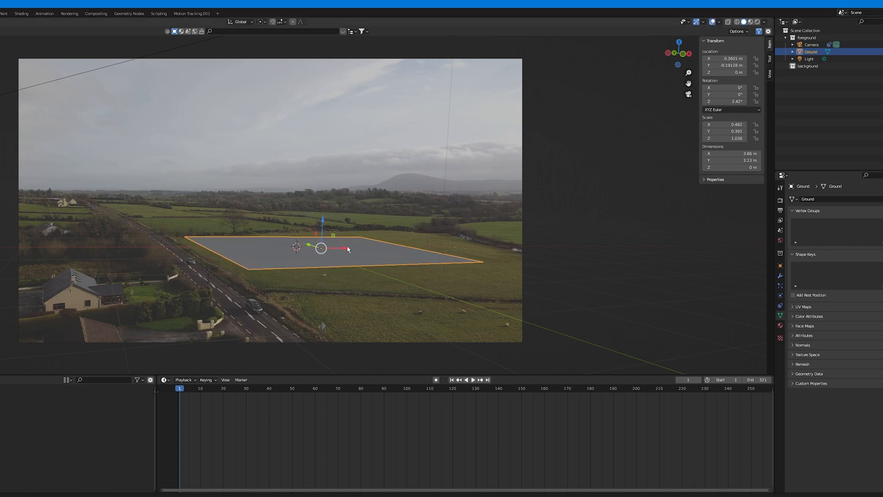
drag(346, 248, 318, 248)
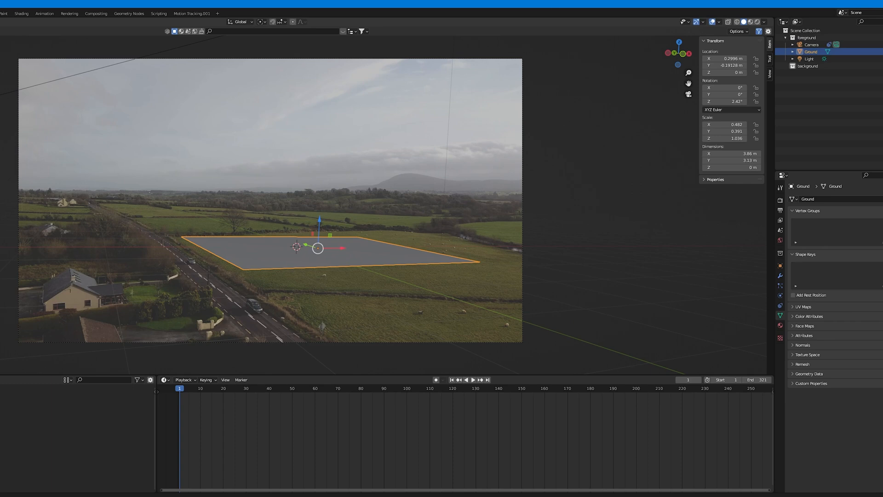
- Play the clip and stop it, confirming the plane stays on the field
click(472, 379)
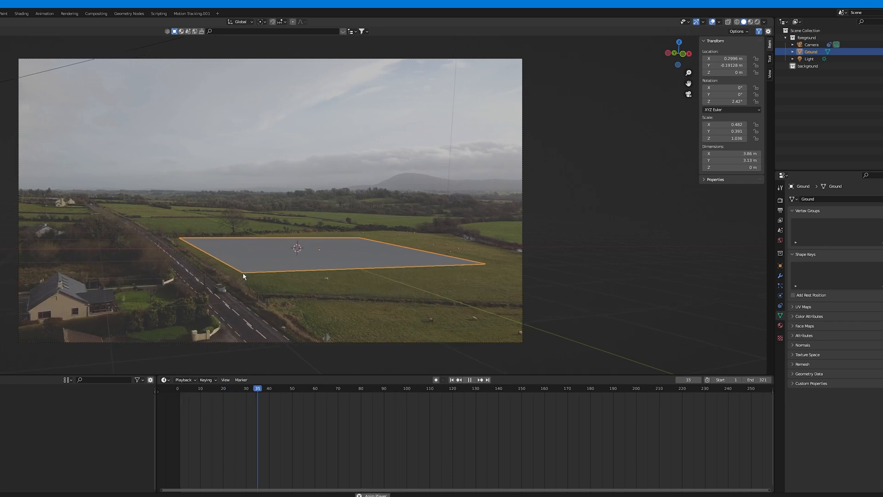
click(470, 379)
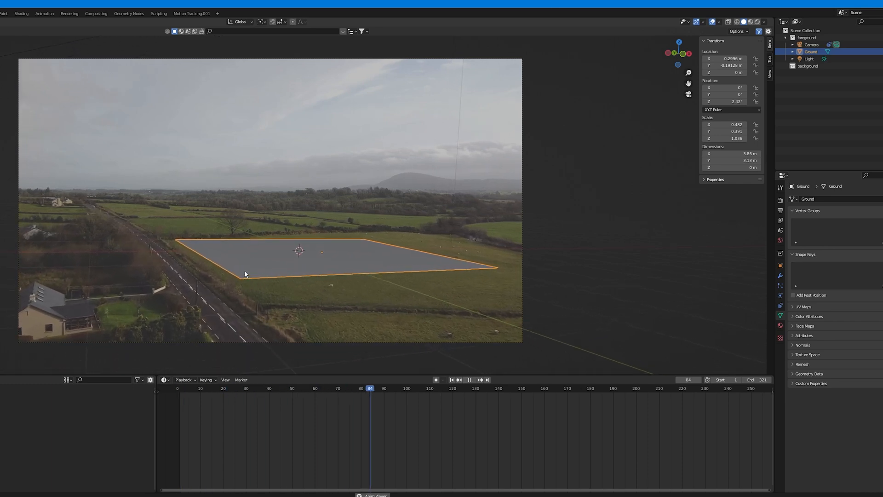
click(182, 388)
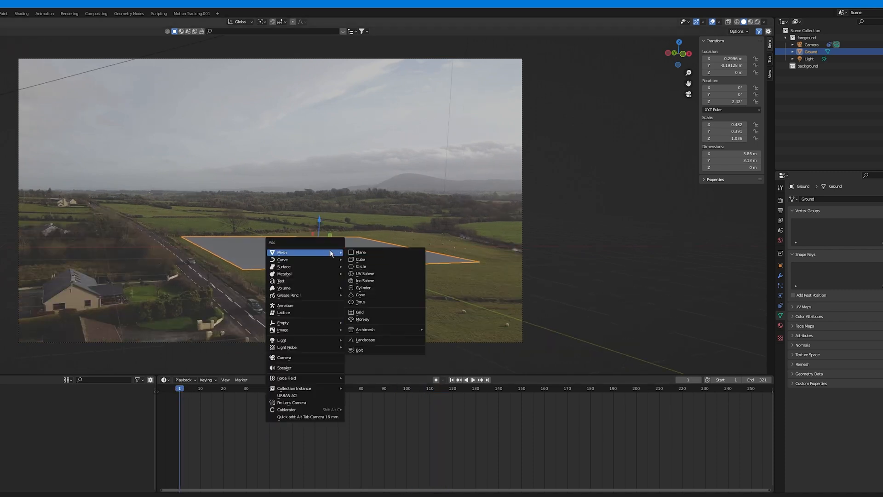
- Add a Suzanne monkey, raise it above the ground plane, and scale it to half size
click(361, 320)
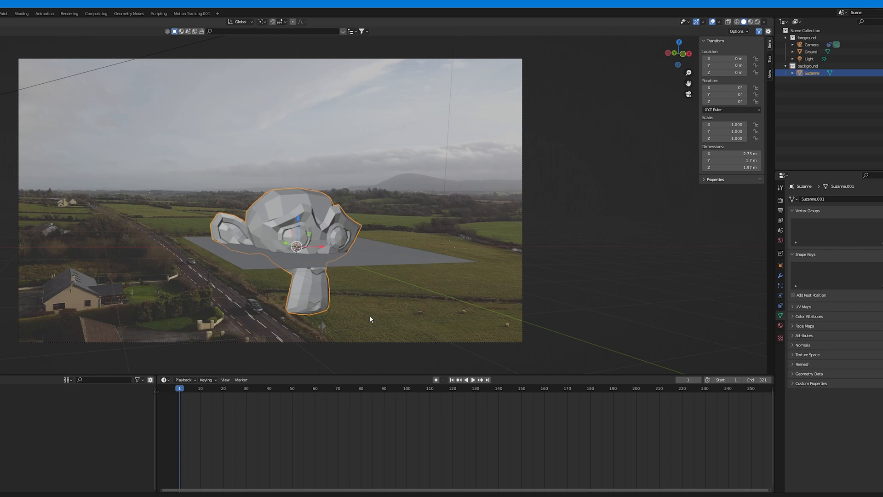
drag(296, 245, 295, 171)
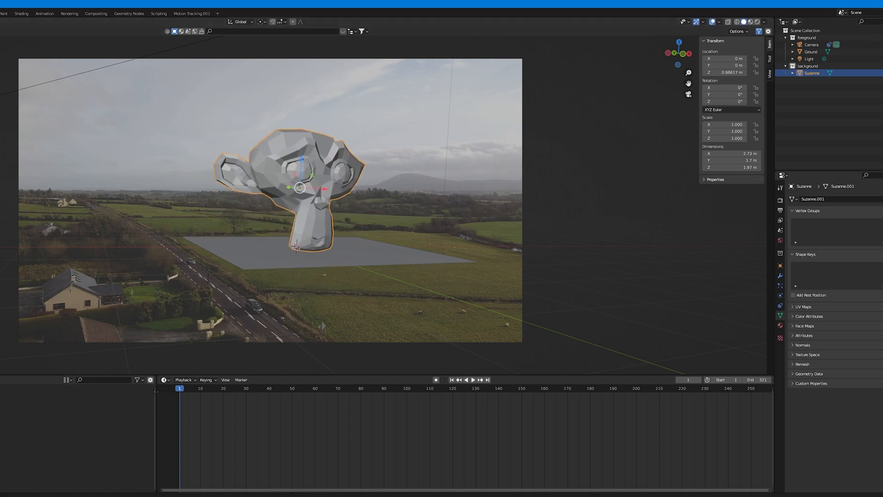
key(r)
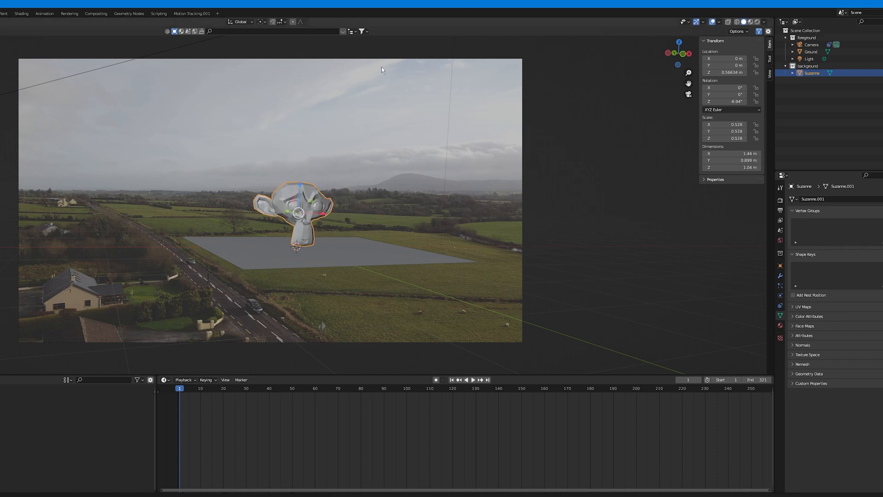
key(z)
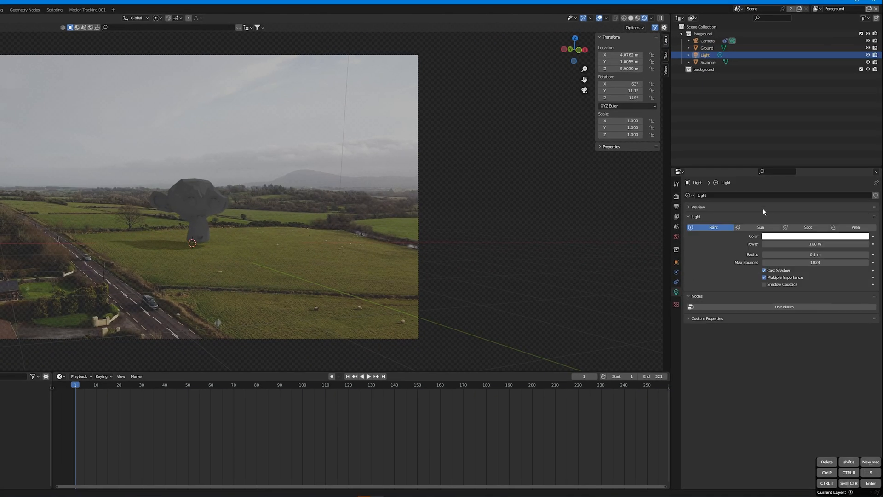
- Make the light a Sun with strength 3 and an angle of about 29°
click(760, 227)
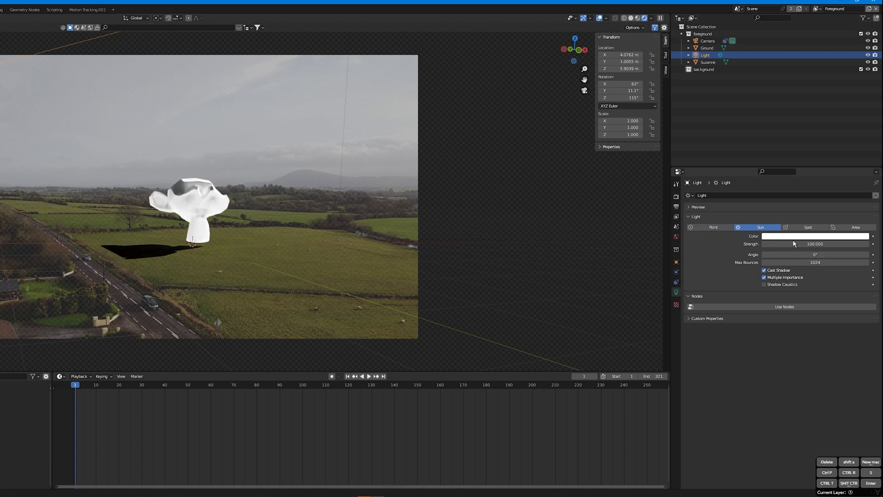
drag(814, 243, 794, 244)
text(3.000)
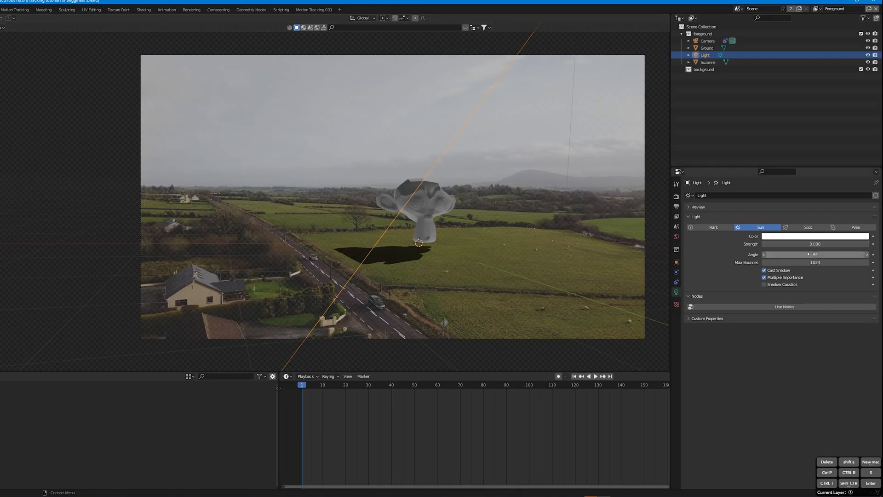
drag(813, 254, 822, 254)
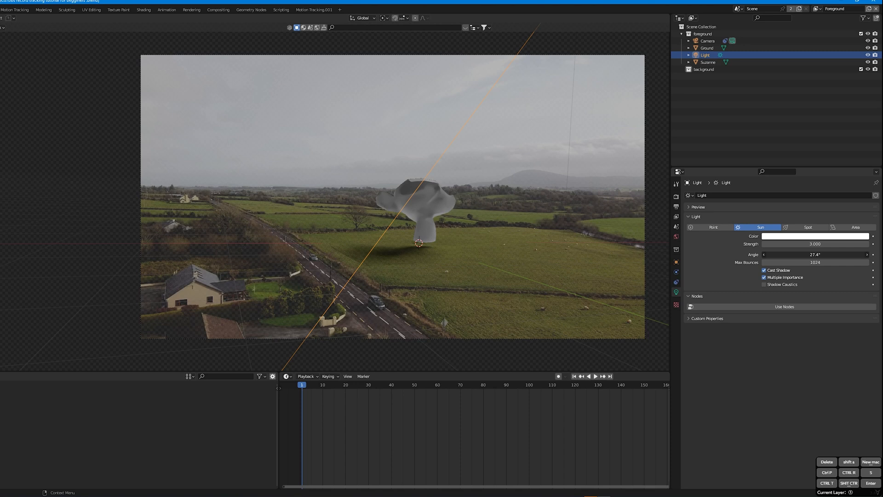
drag(794, 254, 805, 254)
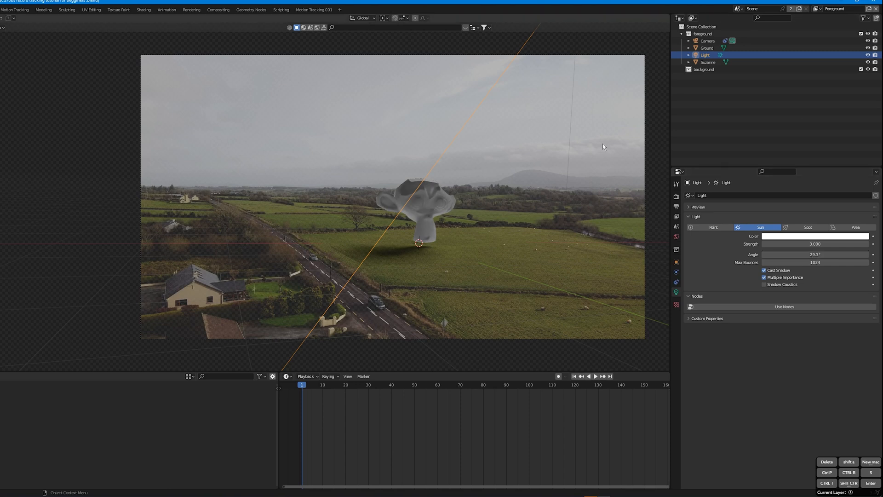